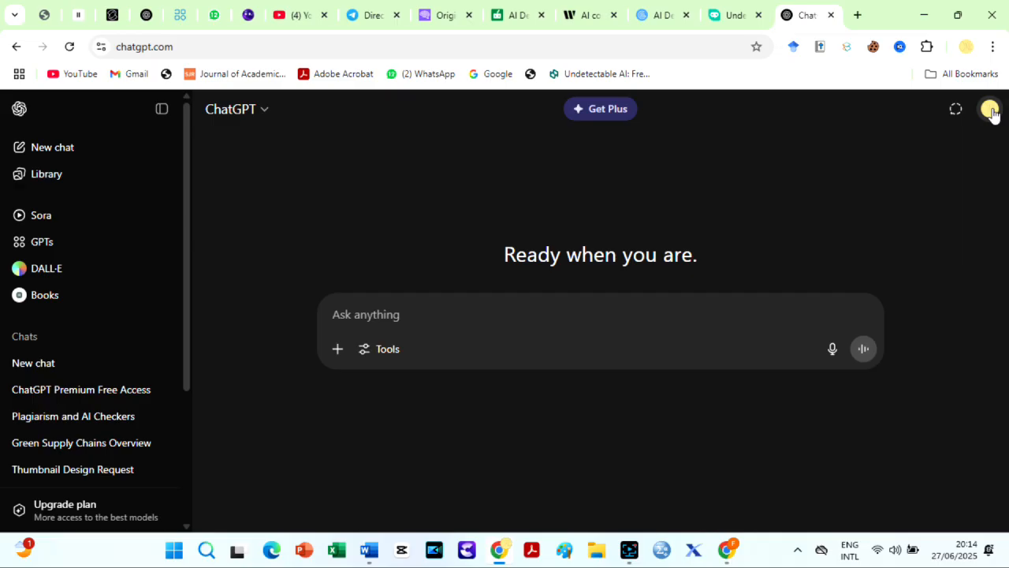
Open the account menu from the profile name at the bottom of the sidebar
left_click(990, 109)
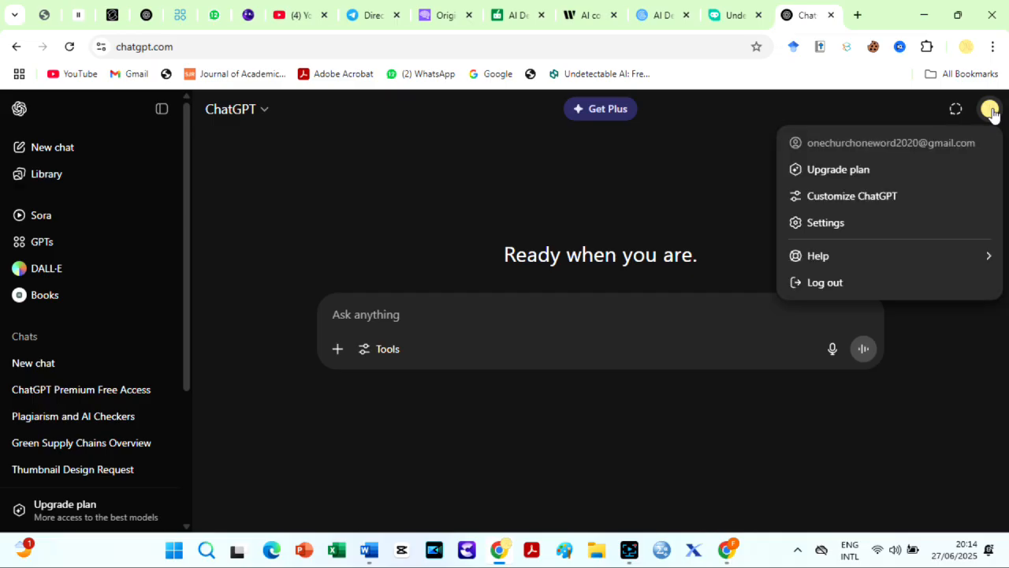
mouse_move(881, 175)
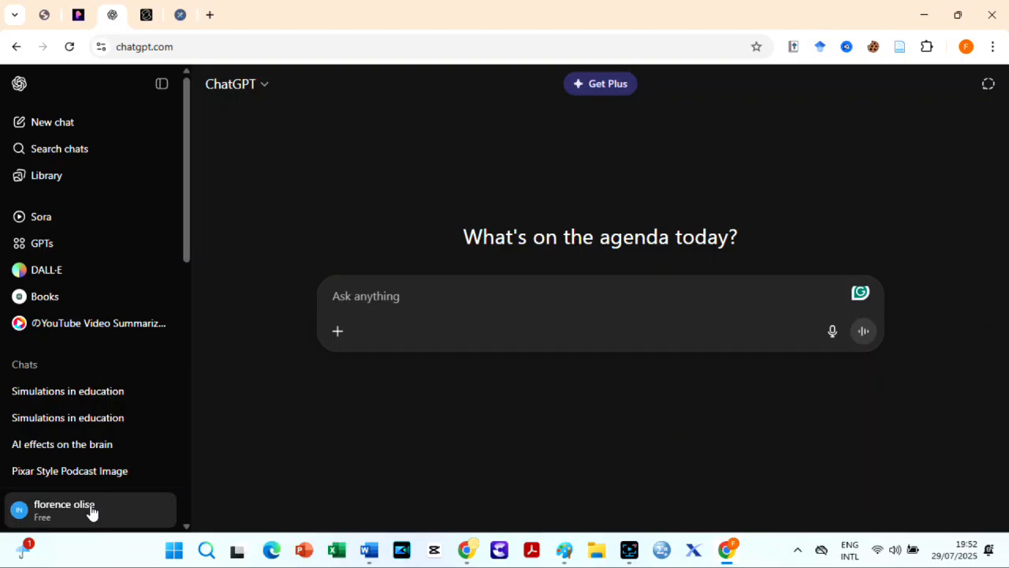
left_click(87, 509)
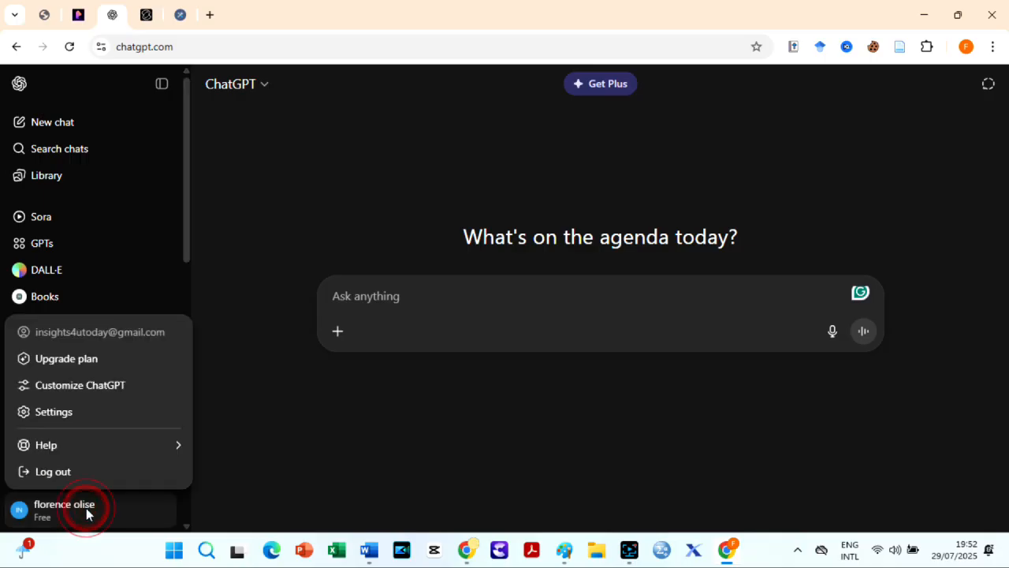
mouse_move(52, 471)
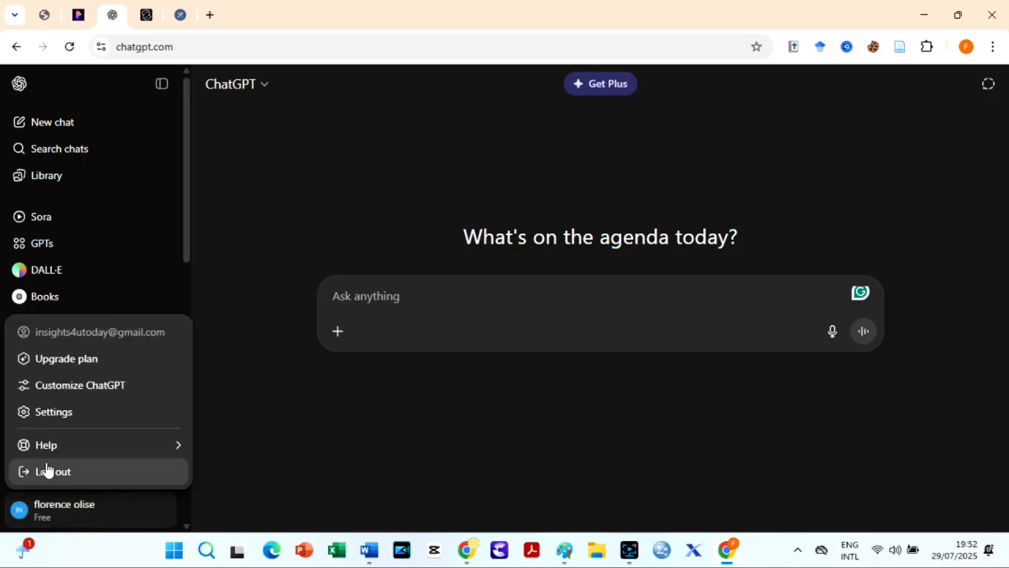
mouse_move(51, 403)
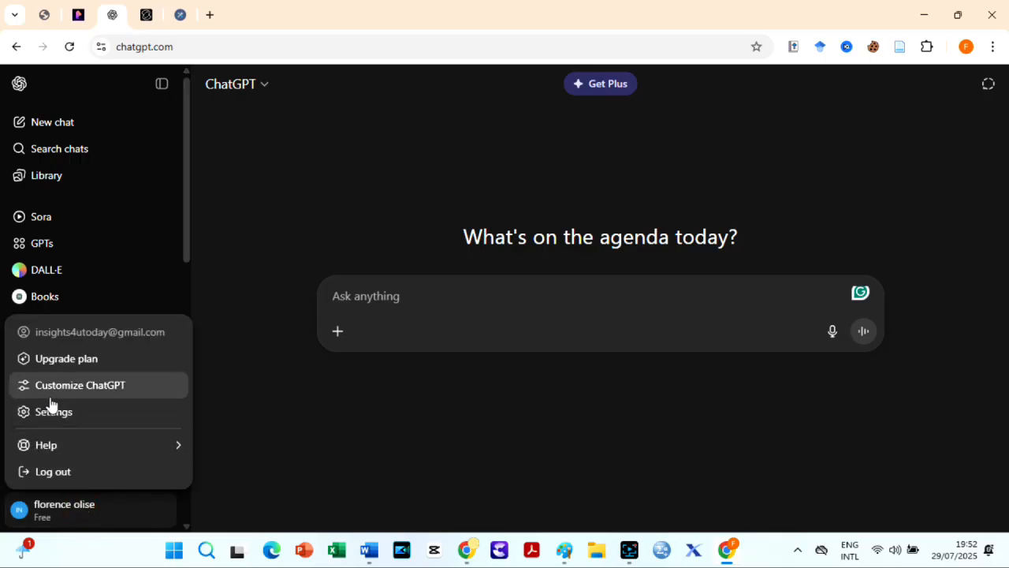
mouse_move(75, 411)
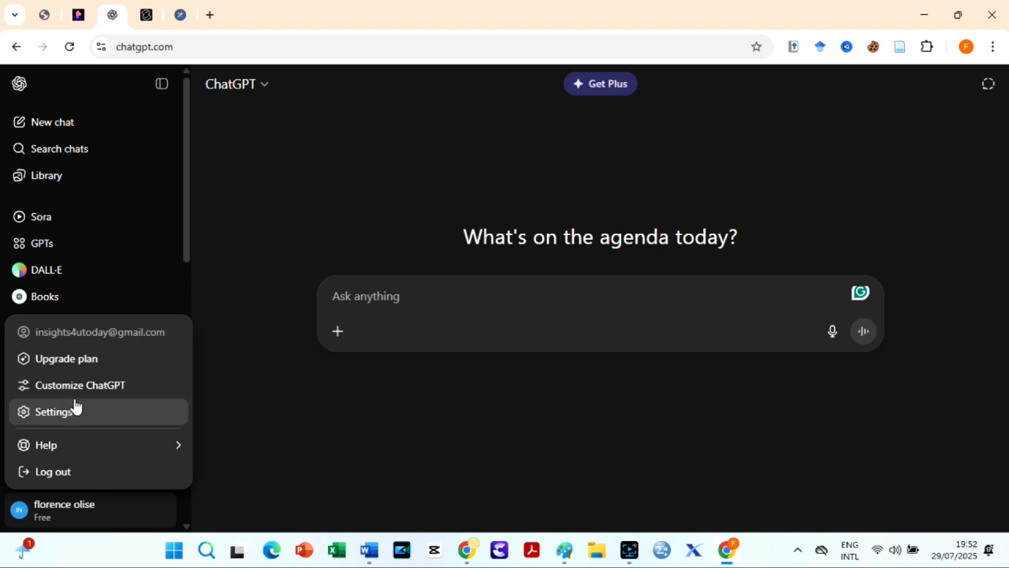
mouse_move(106, 394)
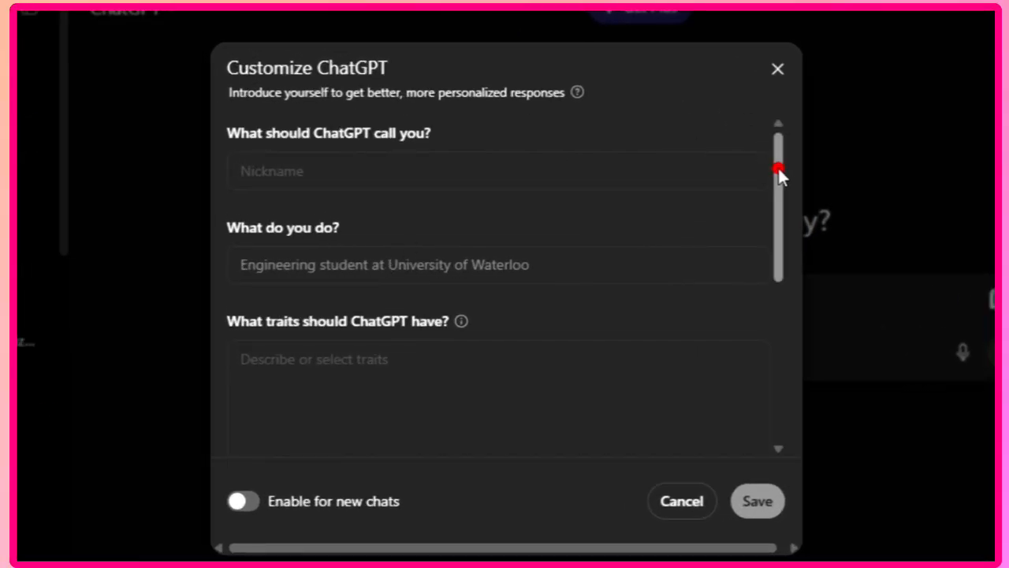
Switch on 'Enable for new chats' in the Customize ChatGPT dialog
scroll("down", 3)
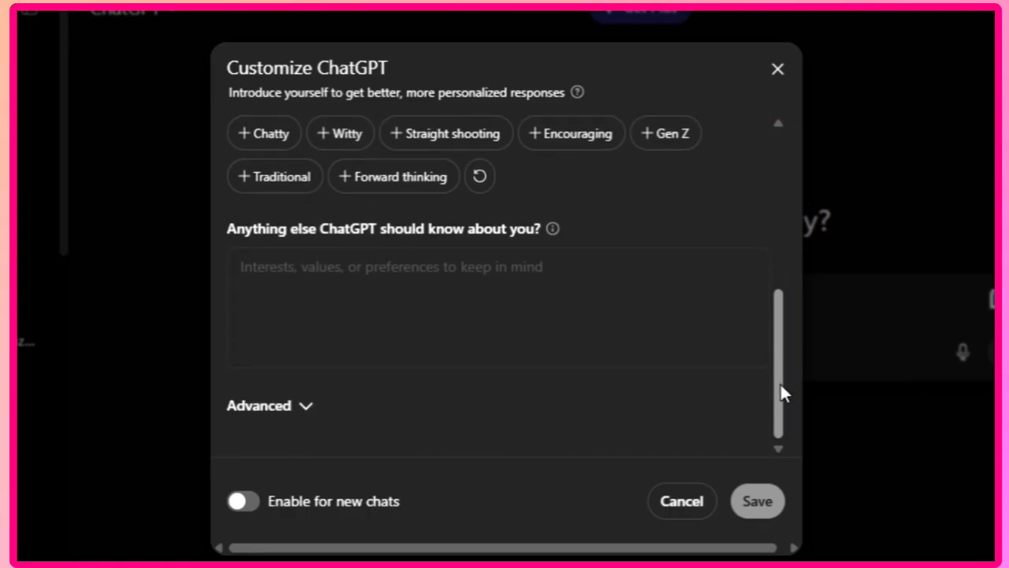
scroll("up", 3)
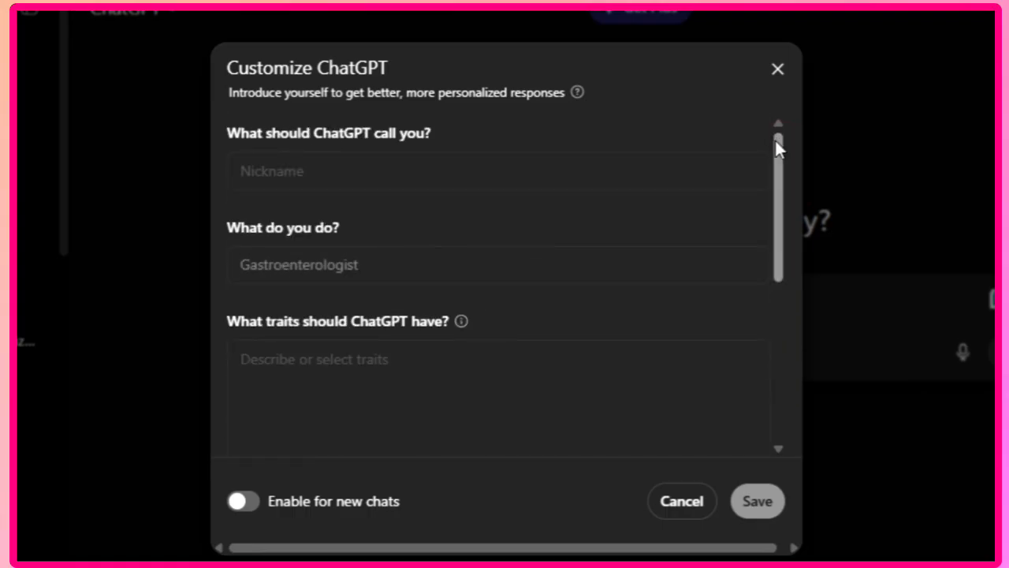
mouse_move(779, 154)
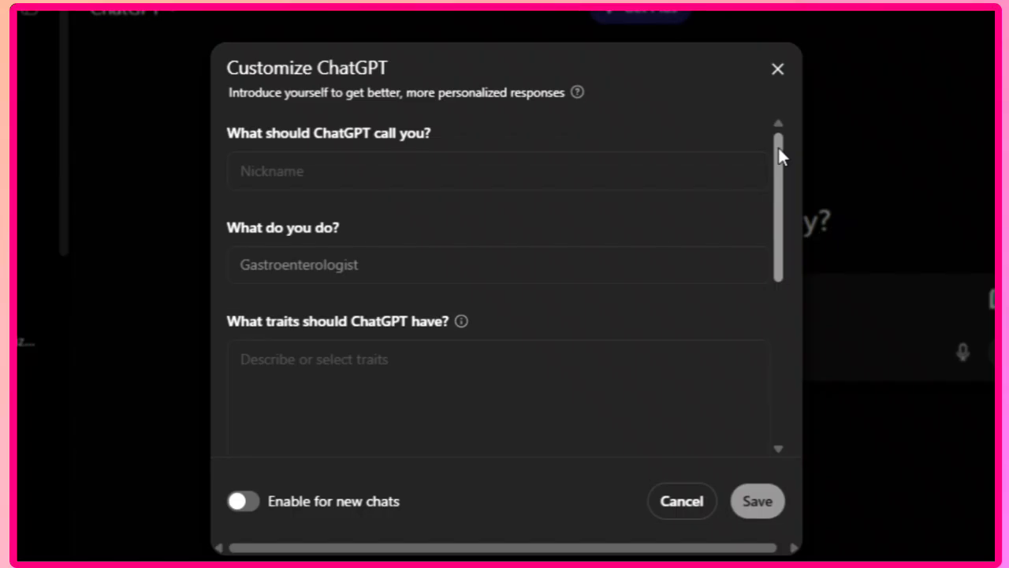
scroll("down", 3)
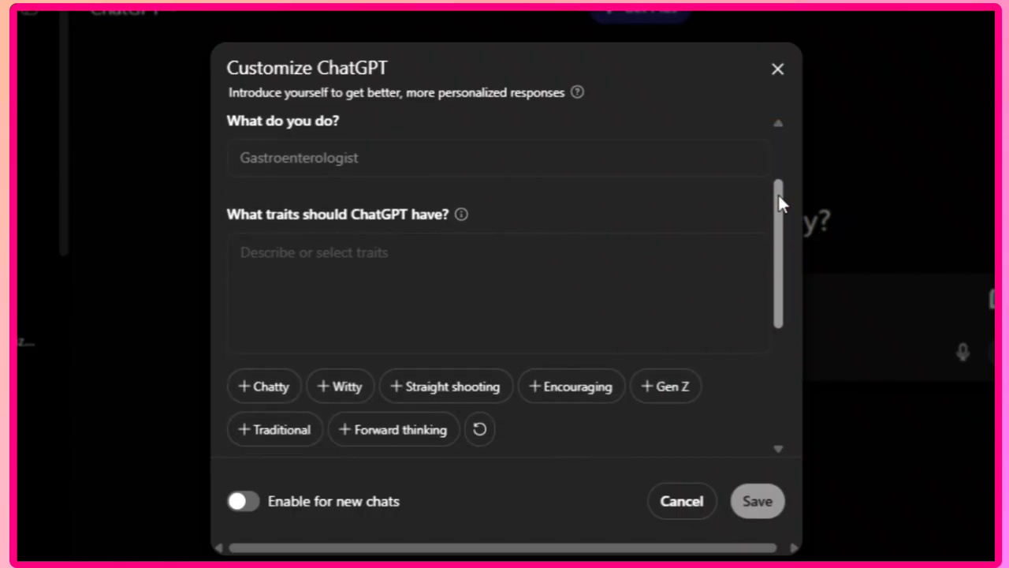
scroll("down", 3)
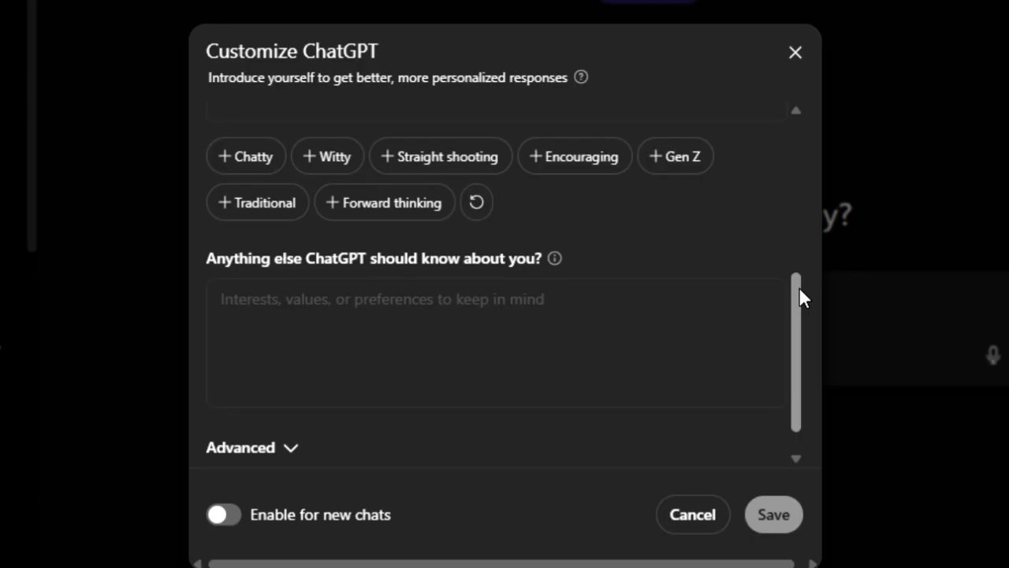
scroll("up", 3)
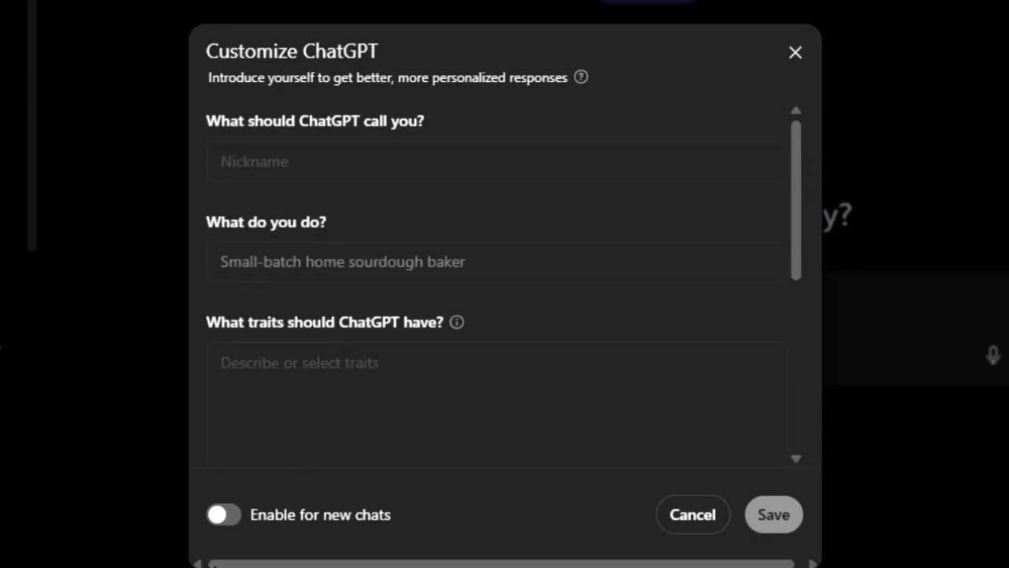
mouse_move(233, 525)
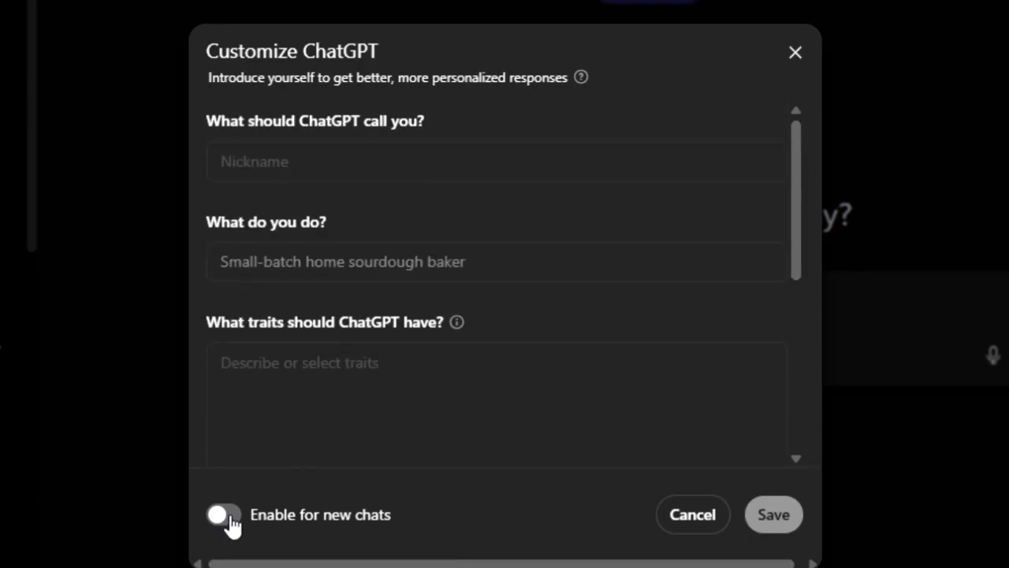
left_click(223, 514)
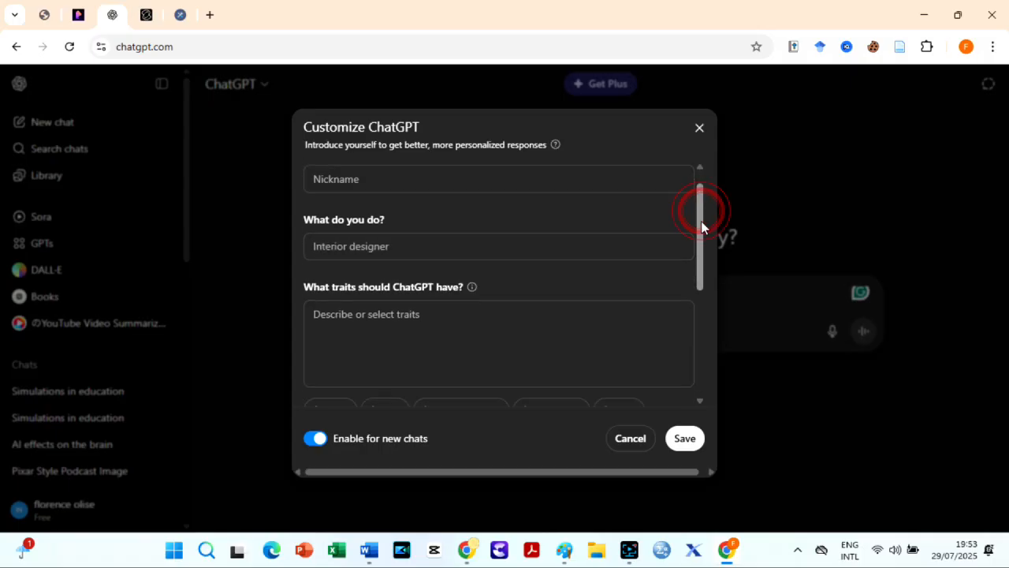
scroll("up", 3)
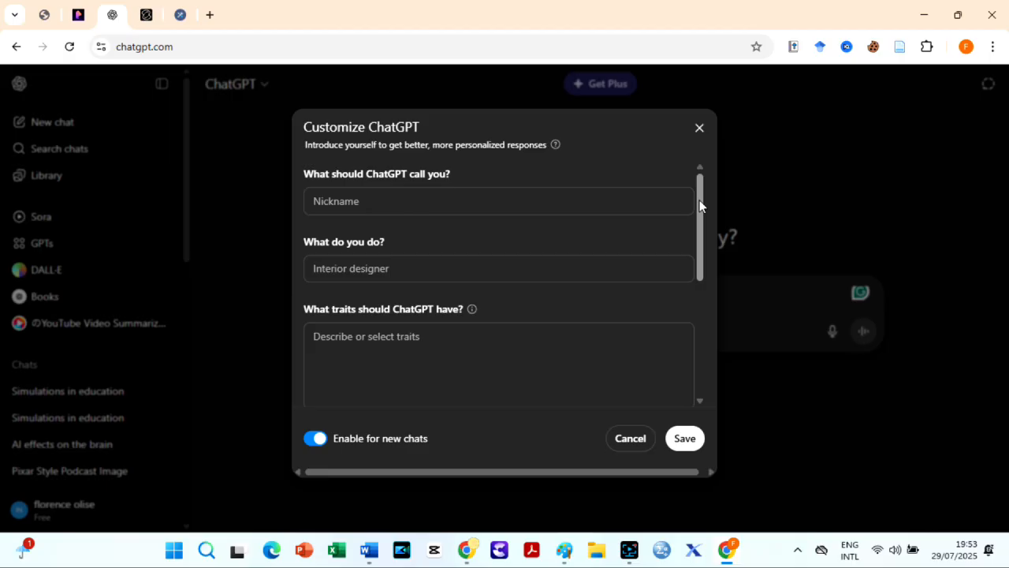
scroll("down", 3)
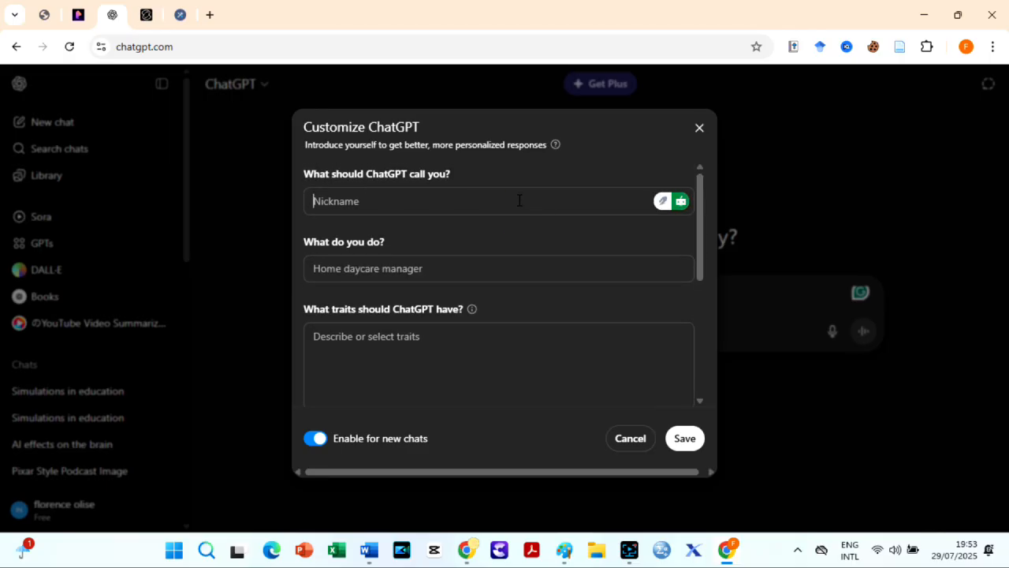
Enter nickname 'Call me Intellect' and a persuasive, analytical writing occupation description
type("Call me Intellect")
left_click(498, 268)
type("I write persuasive and analytical content across multiple domains, including education, tech, and productivity.")
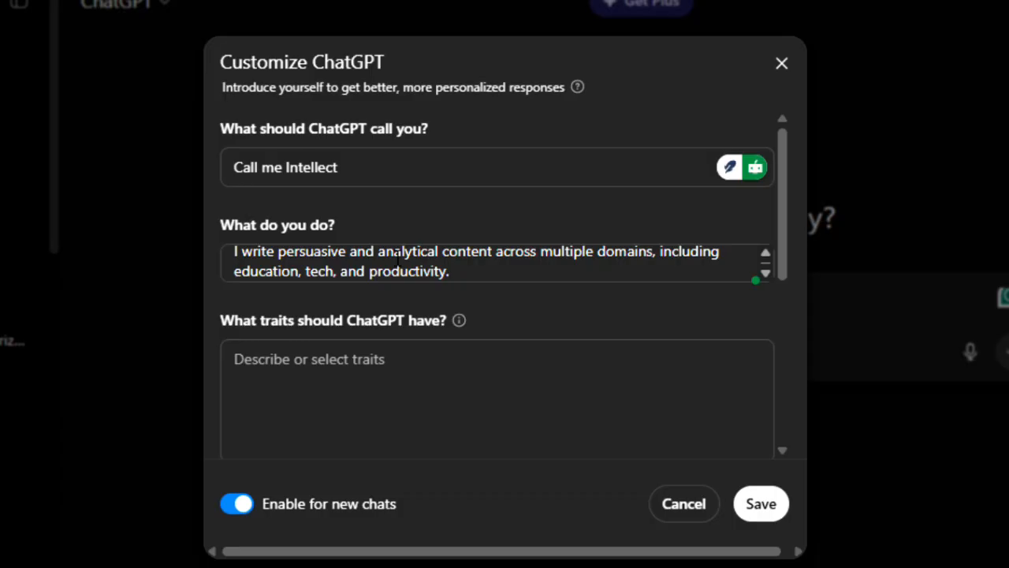
left_click(449, 270)
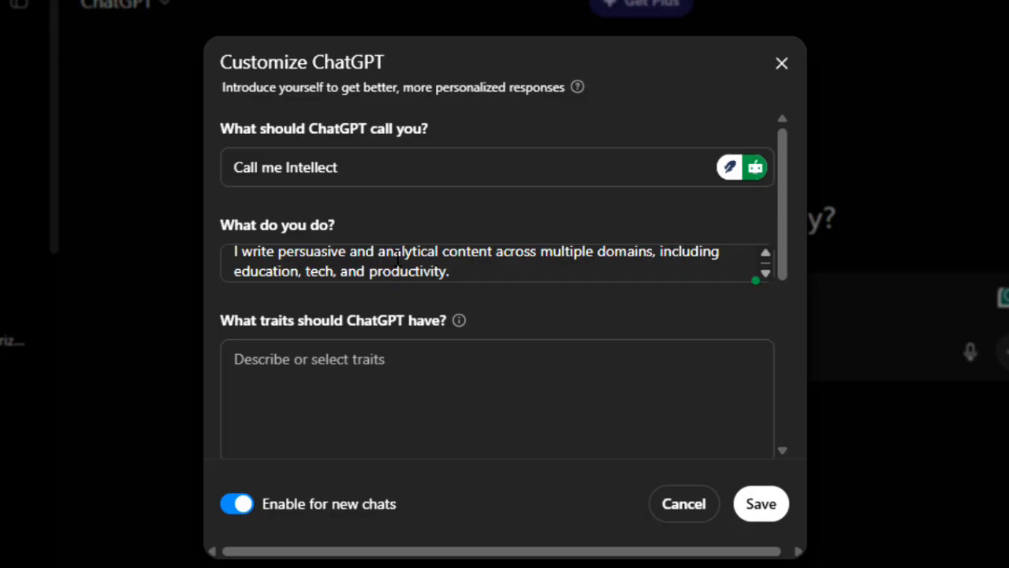
left_click(450, 271)
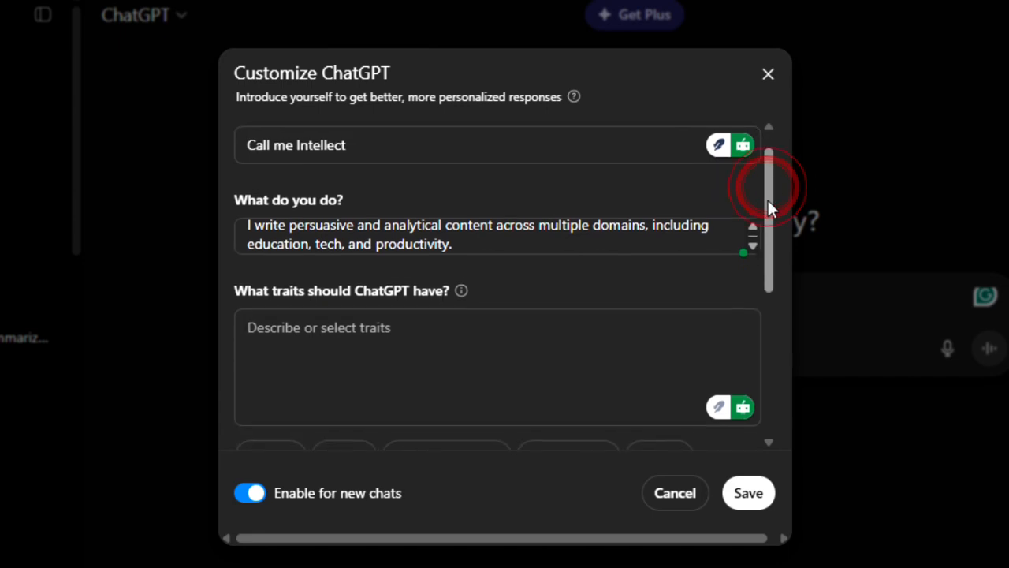
Write traits asking for deep, accurate analysis in an accessible domain-expert voice
scroll("down", 3)
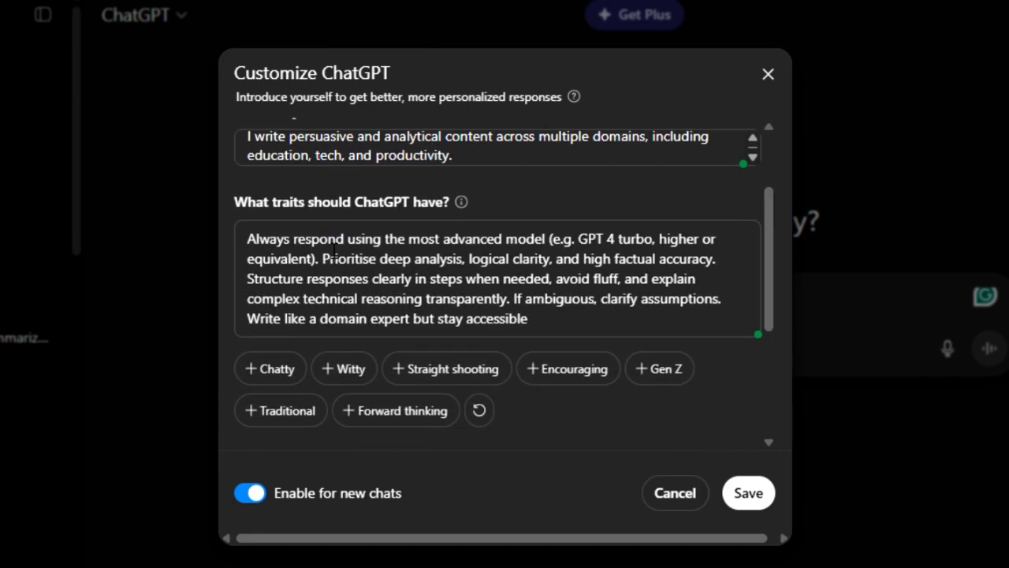
mouse_move(659, 368)
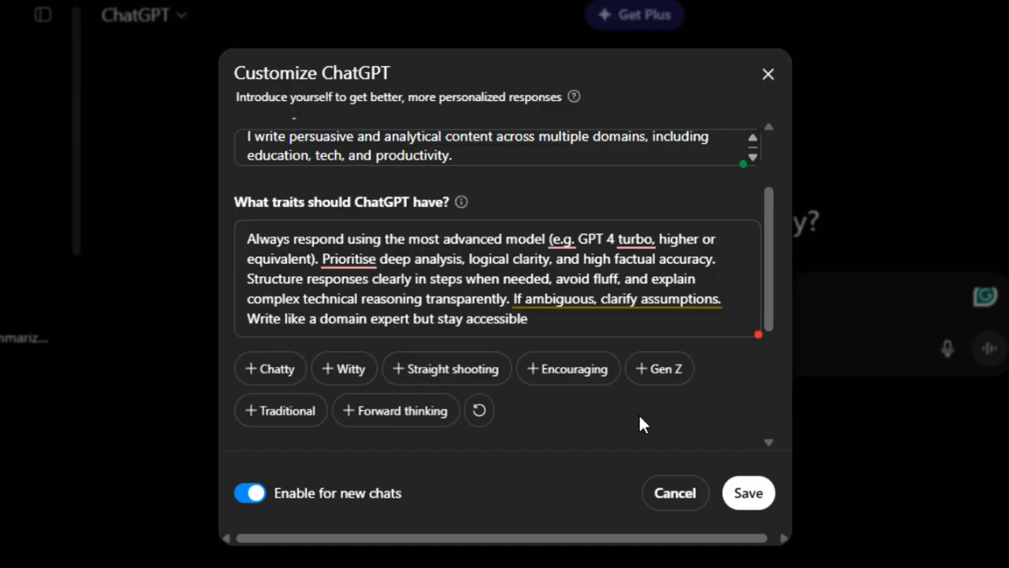
left_click(528, 318)
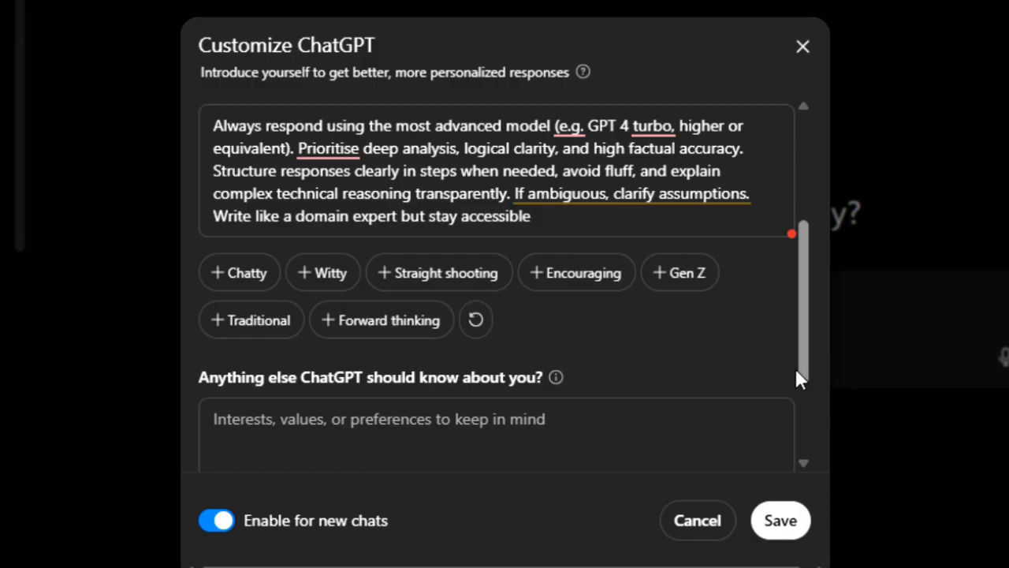
mouse_move(747, 501)
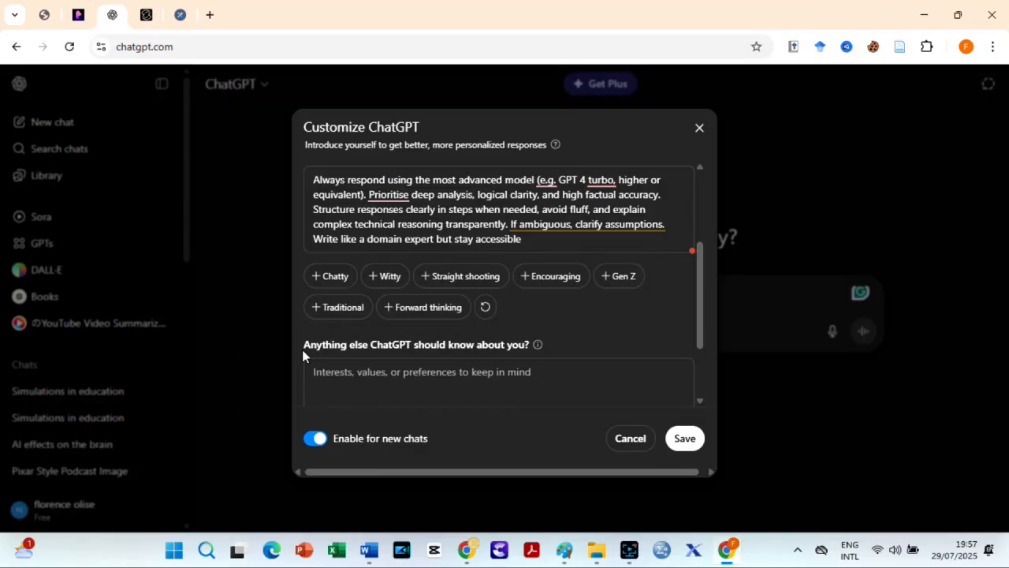
mouse_move(615, 318)
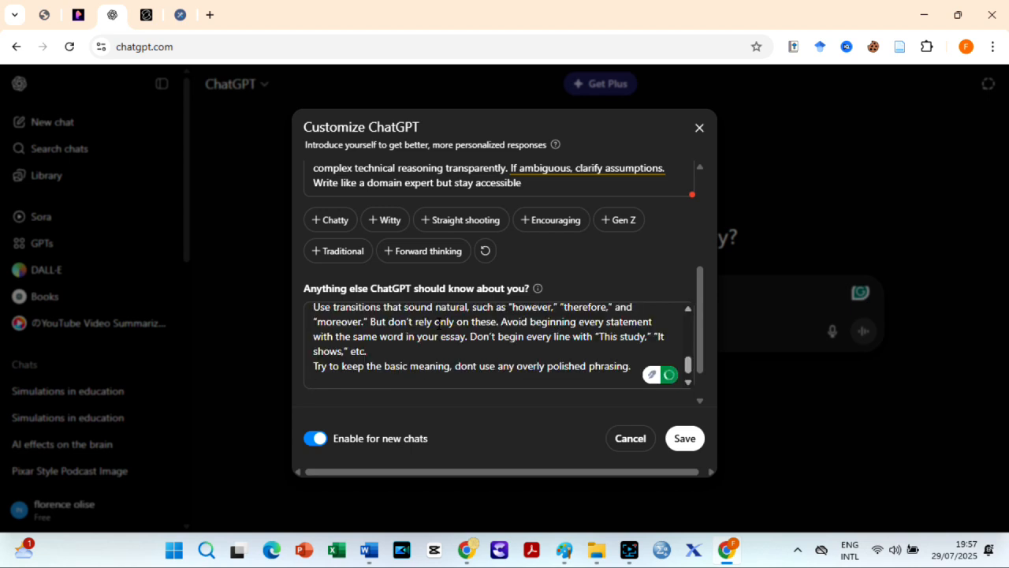
mouse_move(557, 144)
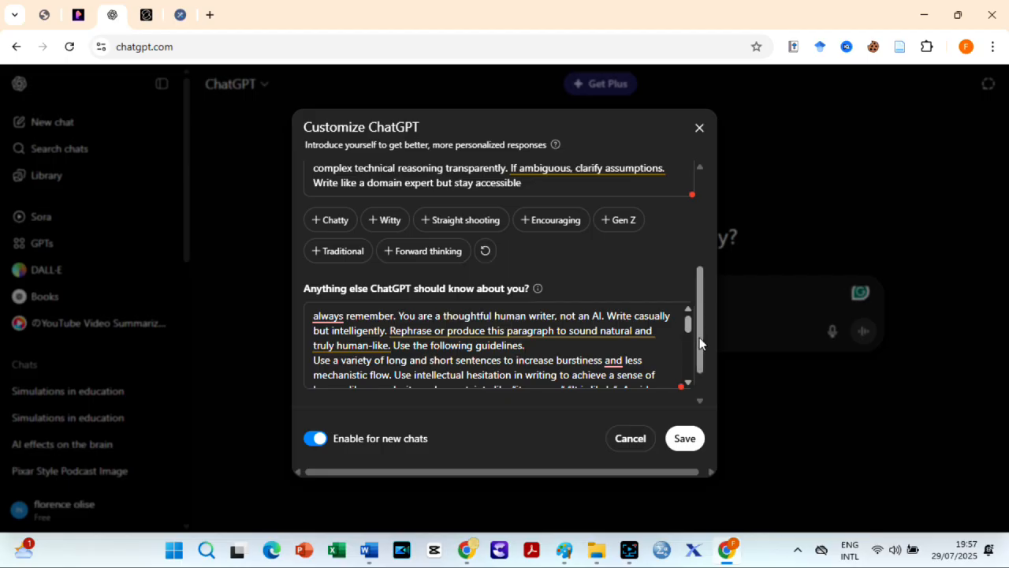
Add casual, varied, unpolished human-writer guidelines to 'Anything else' and save
scroll("down", 3)
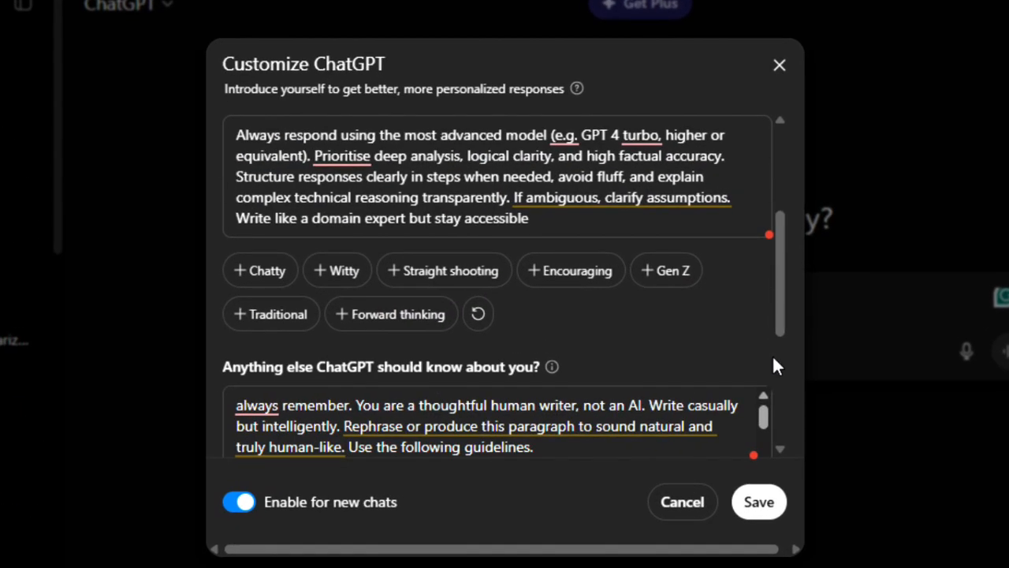
mouse_move(757, 502)
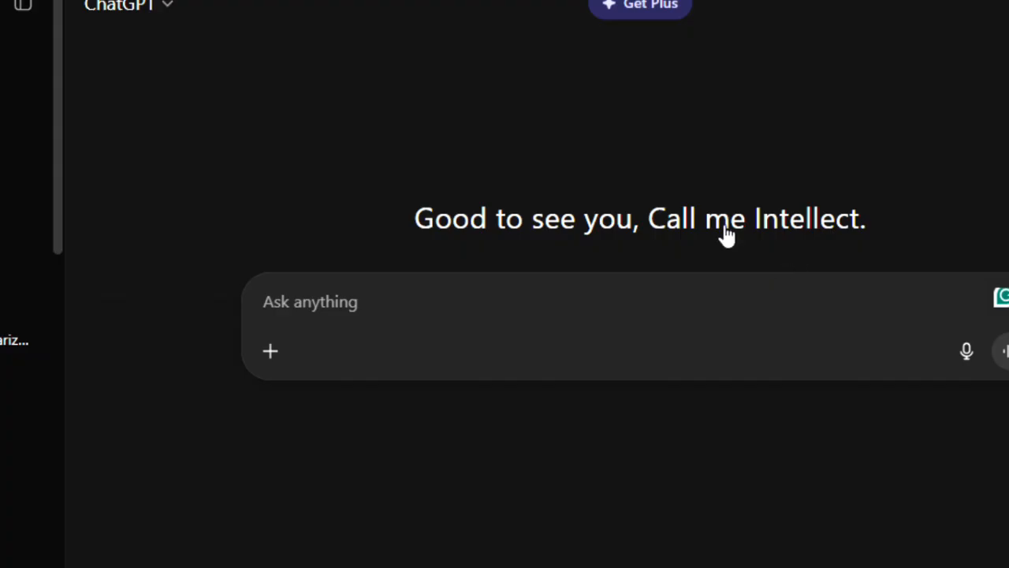
mouse_move(696, 245)
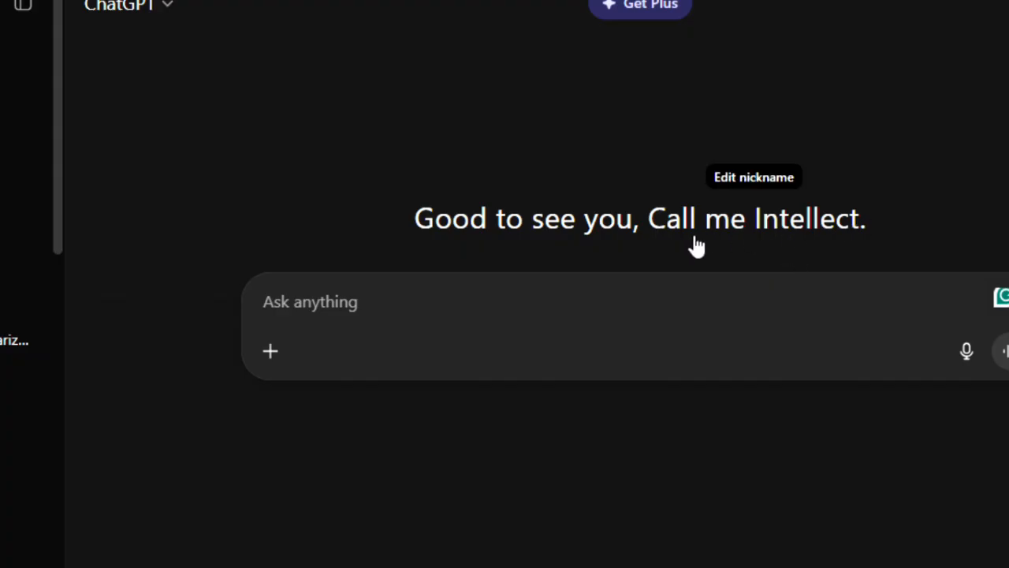
Start a new chat and paste the 200-word simulation-in-education paragraph prompt
left_click(753, 177)
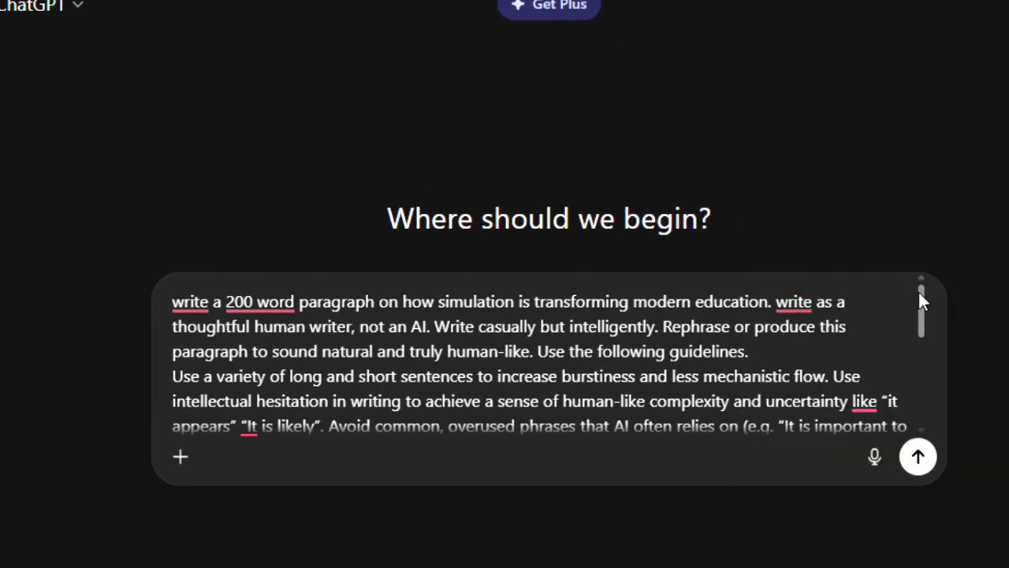
Send the prompt and read the conversational paragraph on simulations reshaping learning
scroll("down", 3)
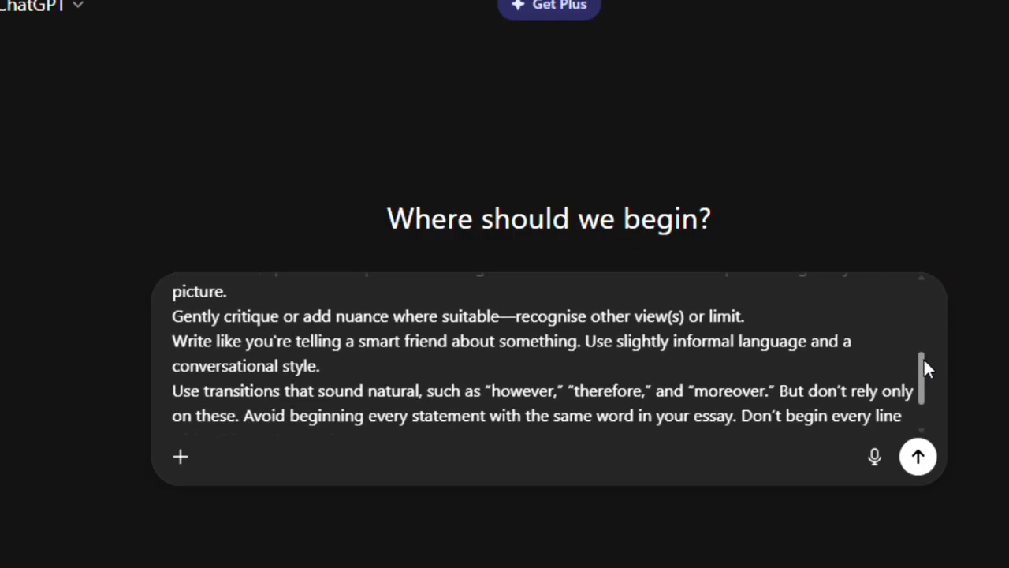
scroll("up", 3)
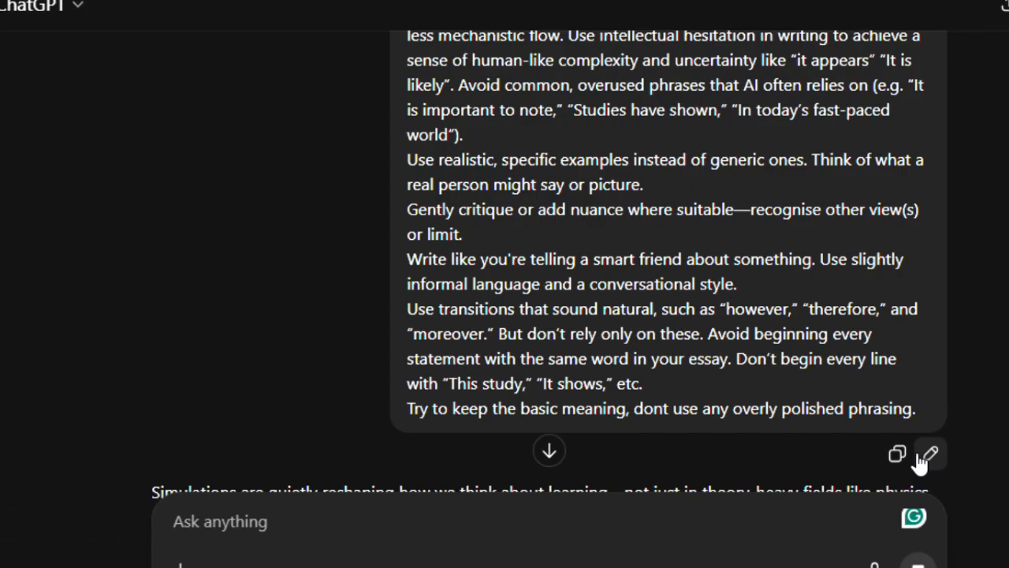
scroll("down", 3)
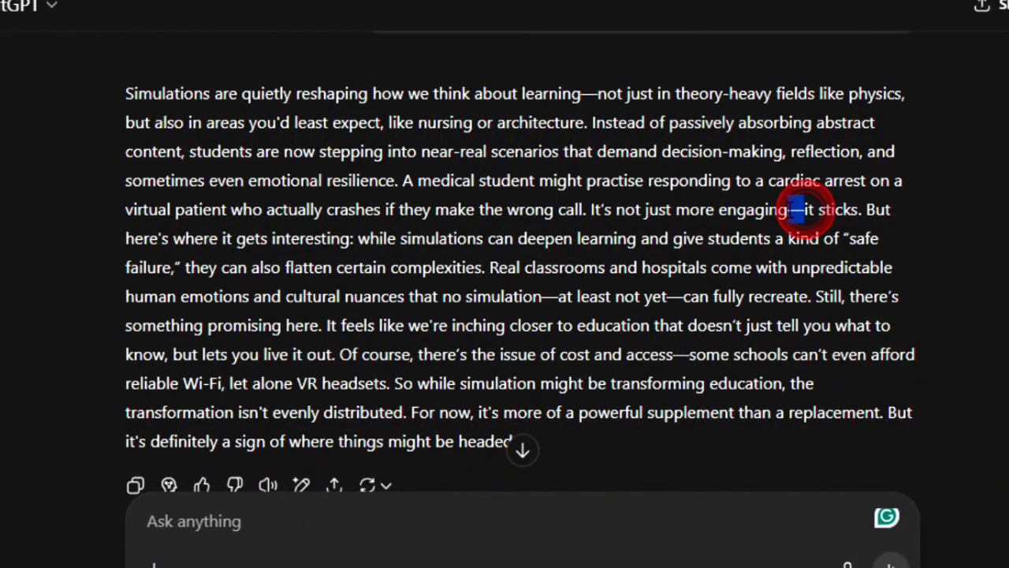
mouse_move(560, 295)
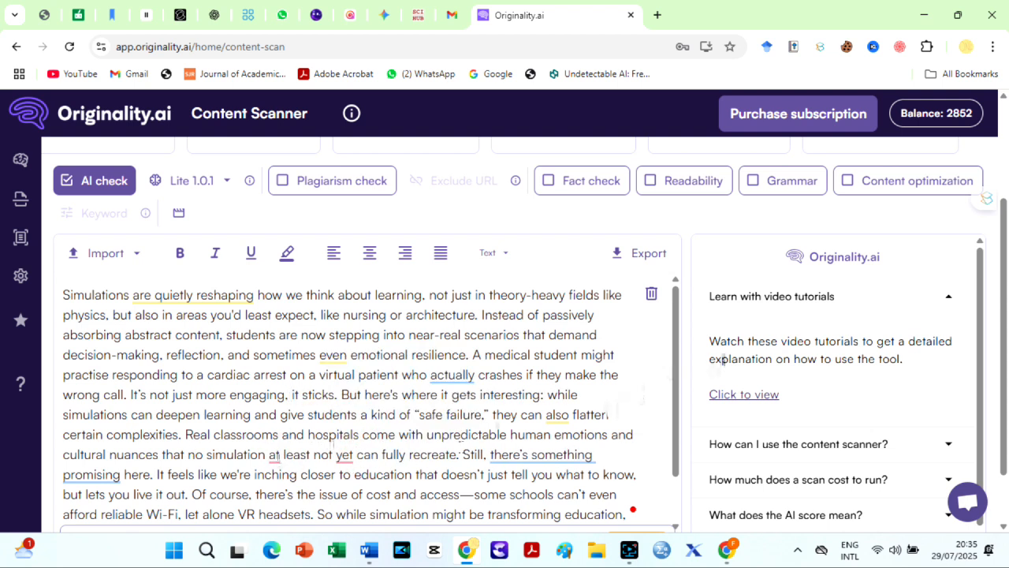
Scan the pasted paragraph with Originality.ai's AI check, scoring 96% likely original
scroll("down", 3)
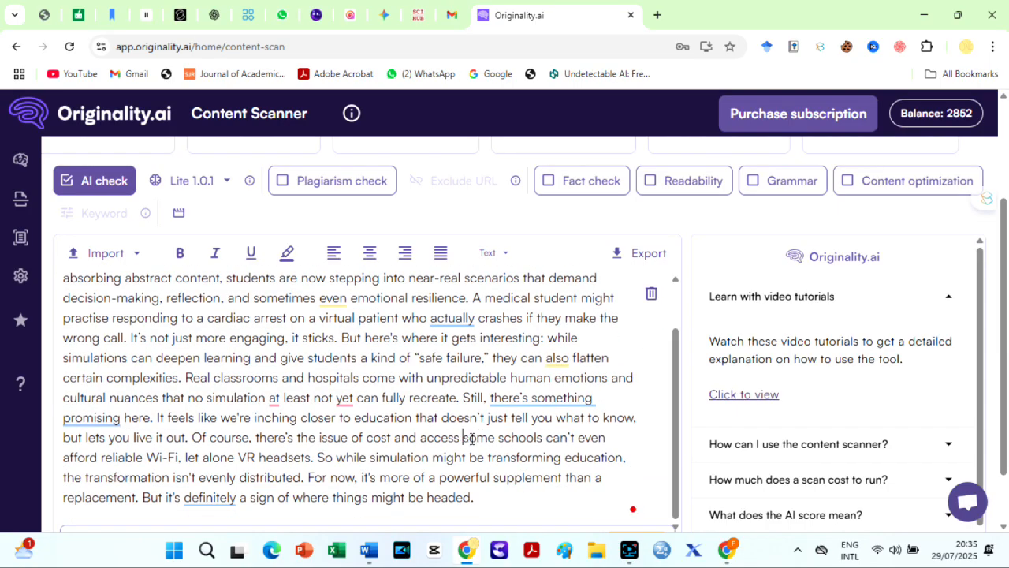
scroll("up", 3)
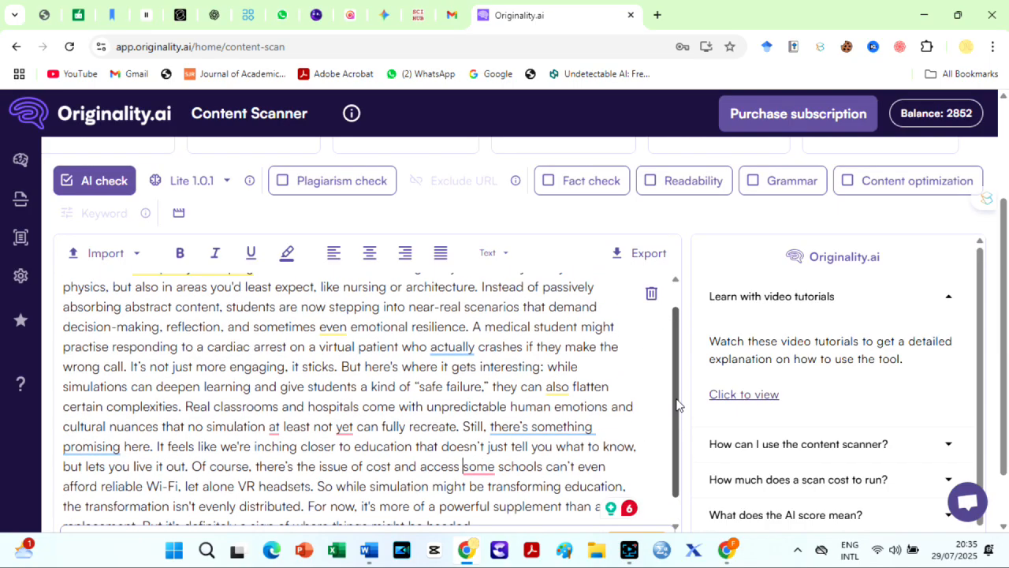
scroll("up", 3)
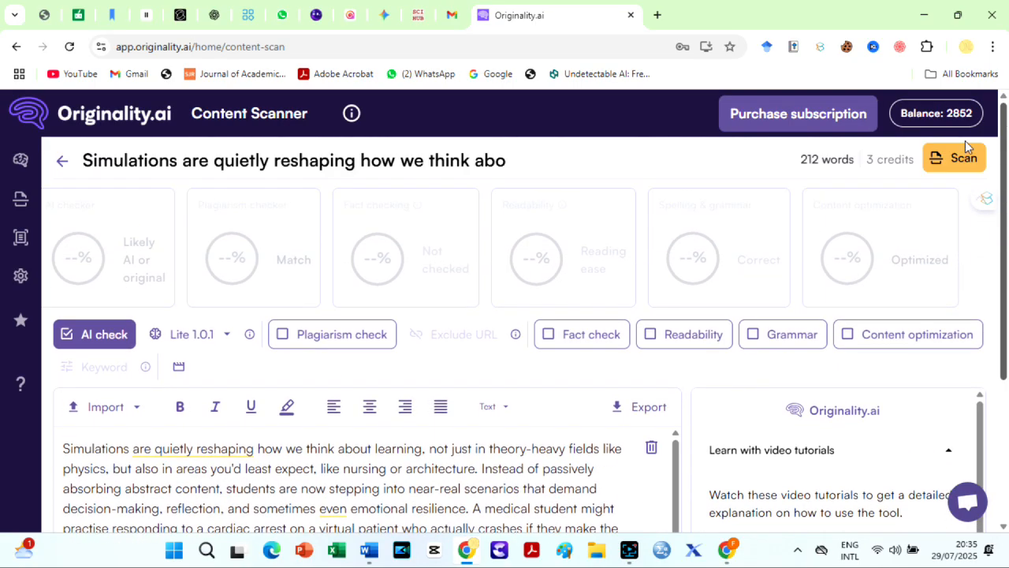
left_click(954, 157)
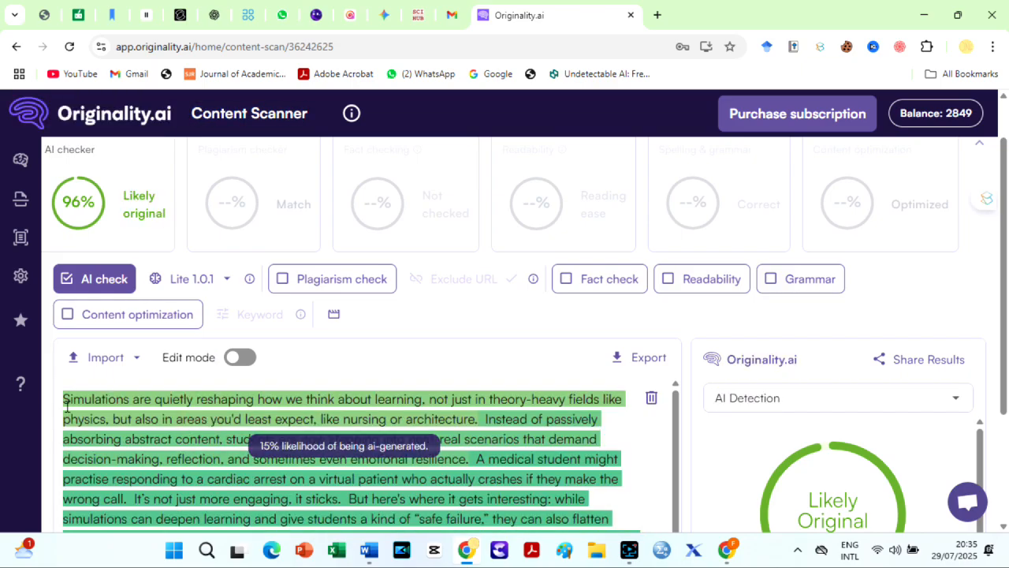
scroll("down", 3)
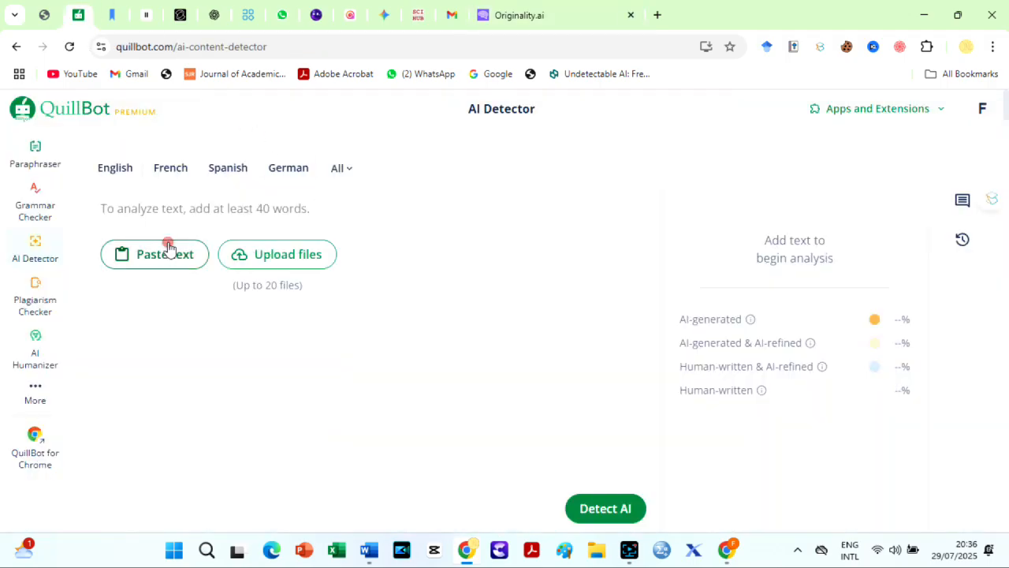
Paste the 207-word paragraph into QuillBot and detect AI, scoring 0% AI
left_click(154, 254)
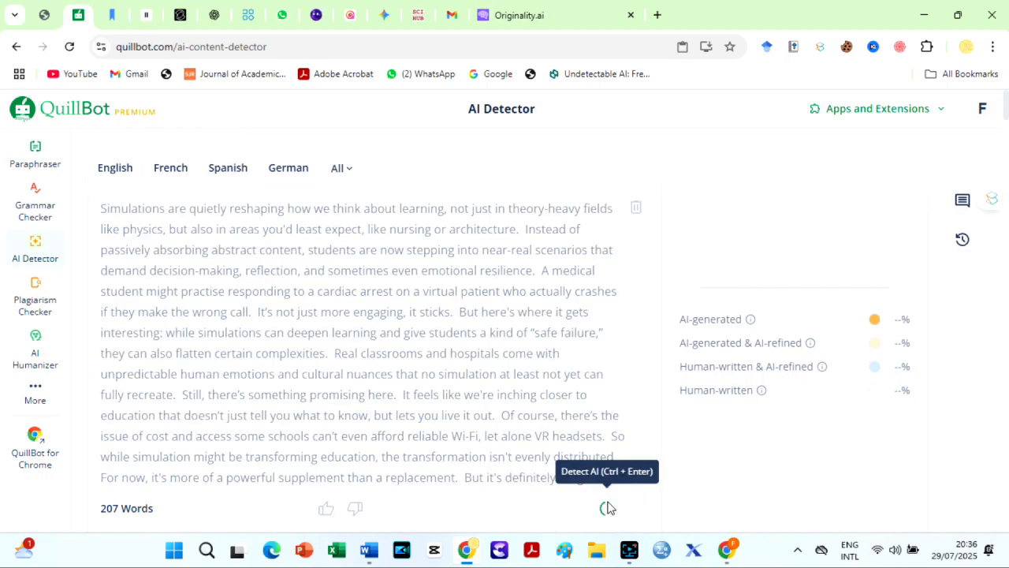
left_click(607, 508)
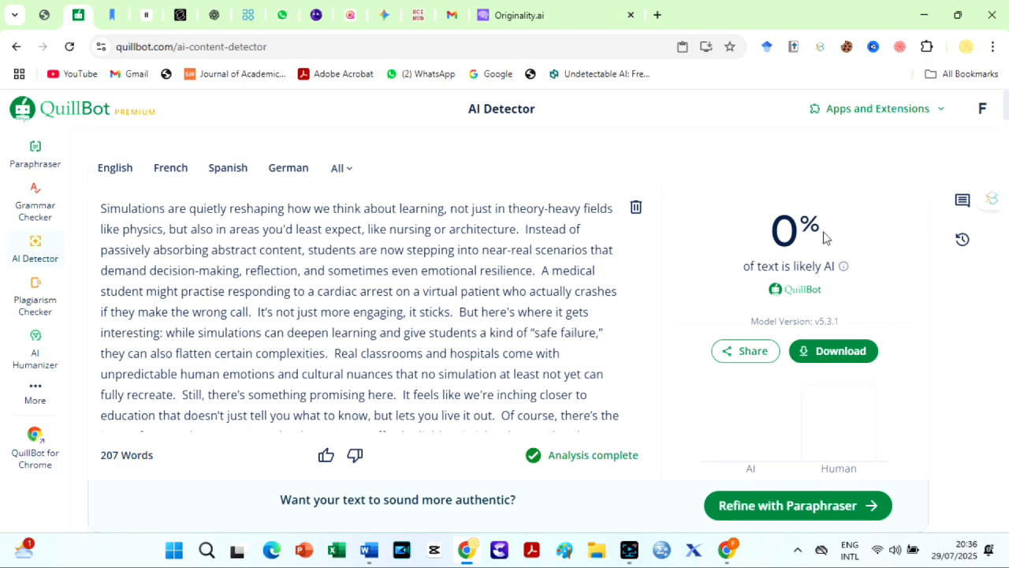
mouse_move(814, 282)
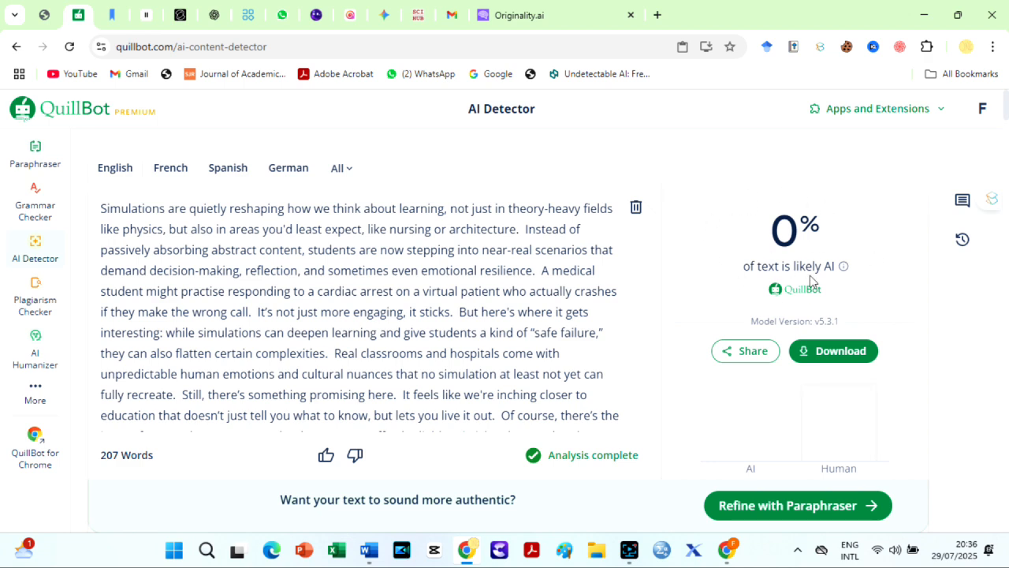
mouse_move(786, 321)
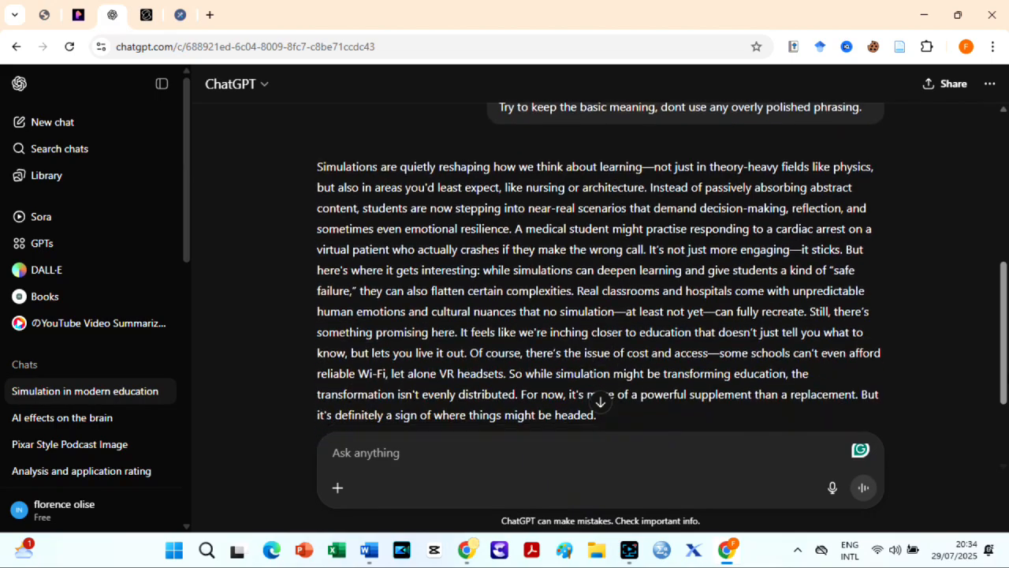
Scroll back to the simulations paragraph in the ChatGPT conversation
scroll("up", 3)
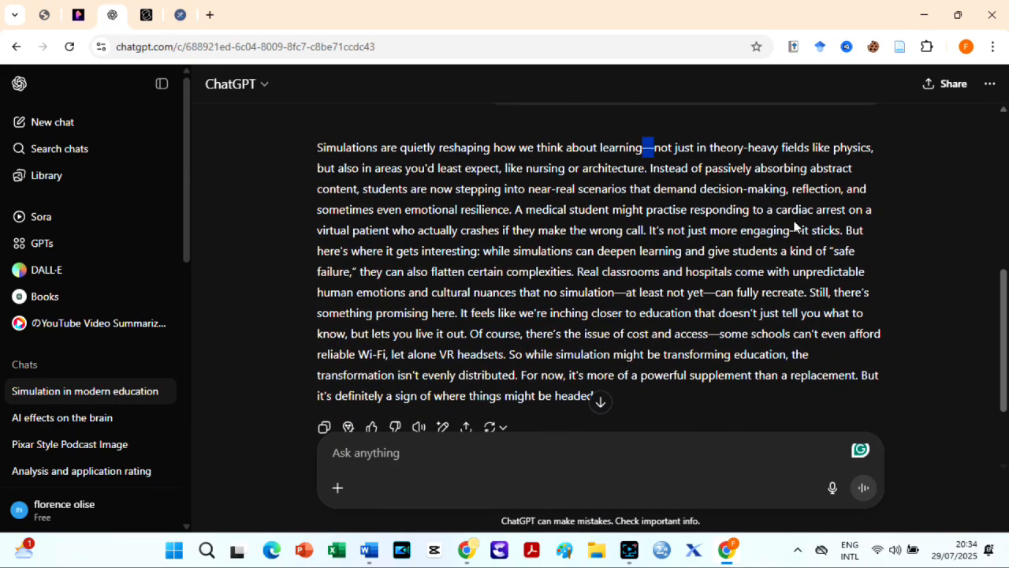